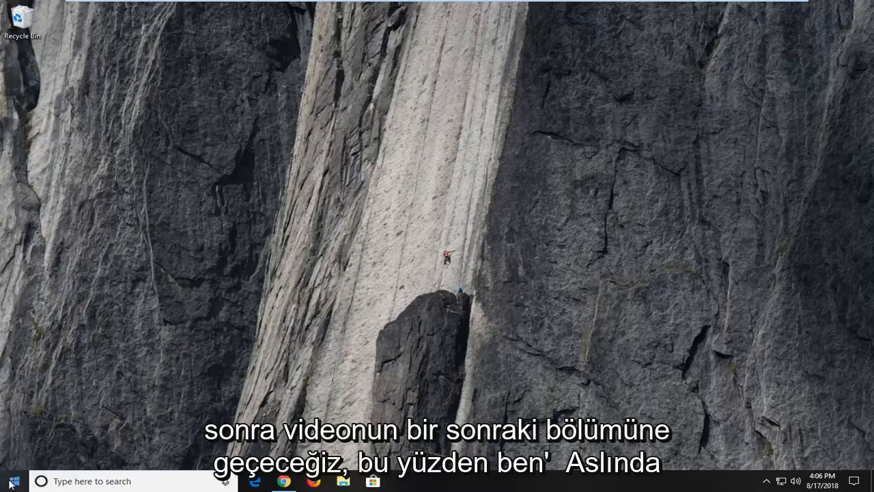
Step: Paste the rd /s /q C:\$Recycle.bin command into Notepad, copy it, and close the note
type("notepad")
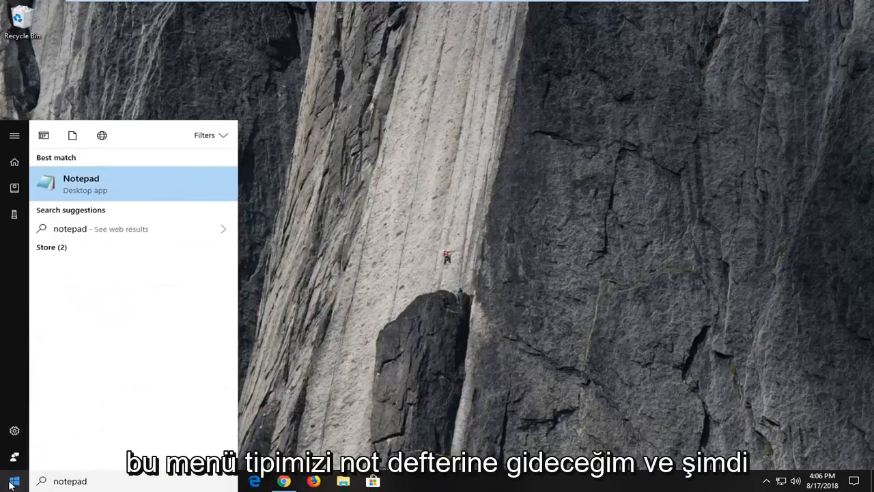
mouse_move(115, 196)
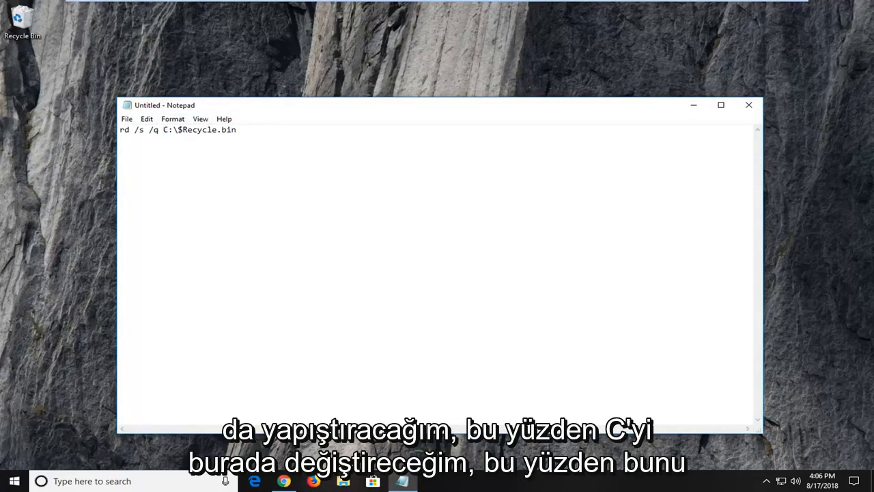
double_click(165, 129)
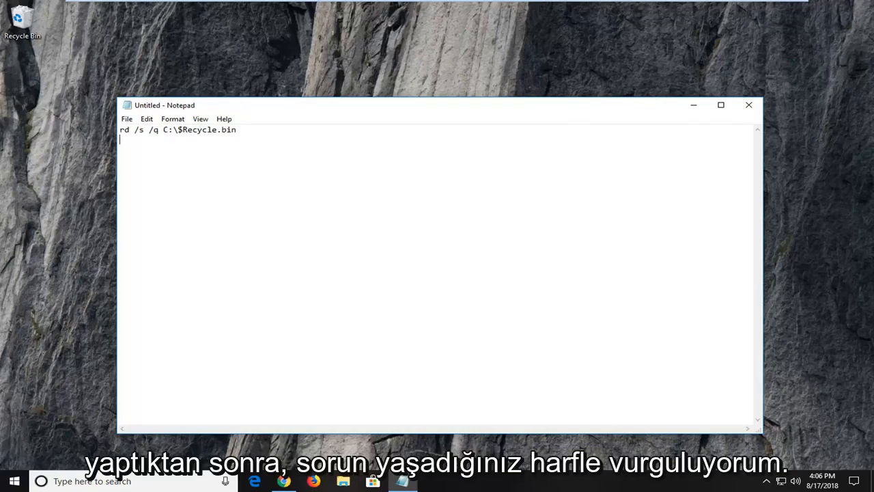
double_click(164, 130)
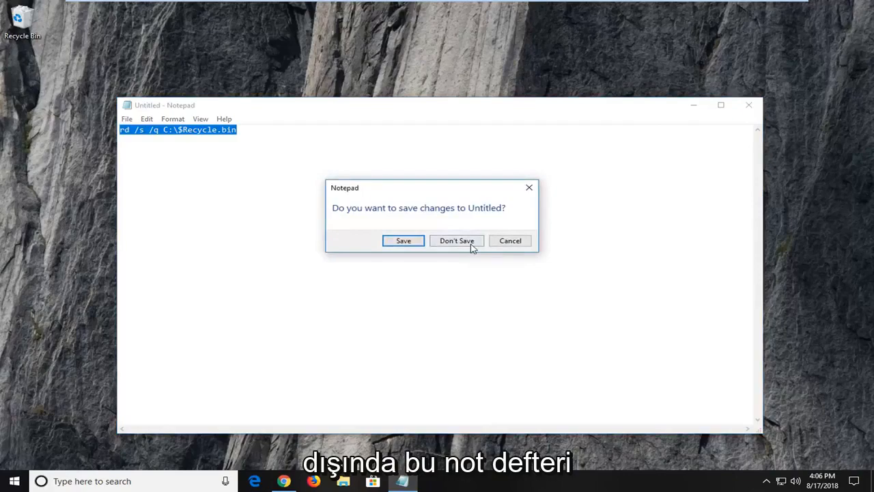
Step: Discard the untitled note and launch Command Prompt as administrator
left_click(456, 241)
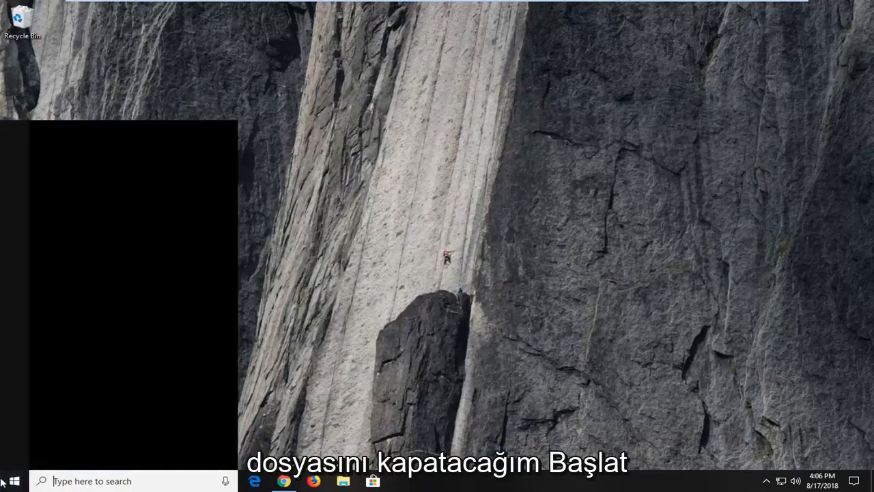
type("command prompt")
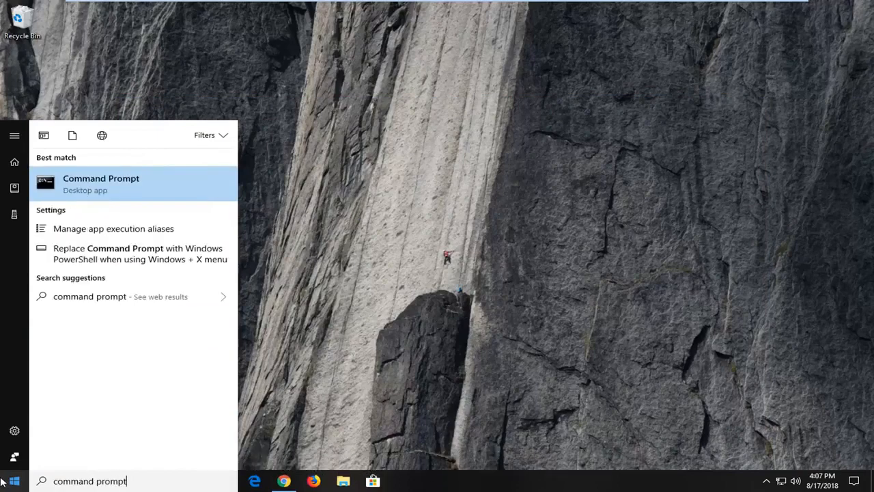
mouse_move(102, 184)
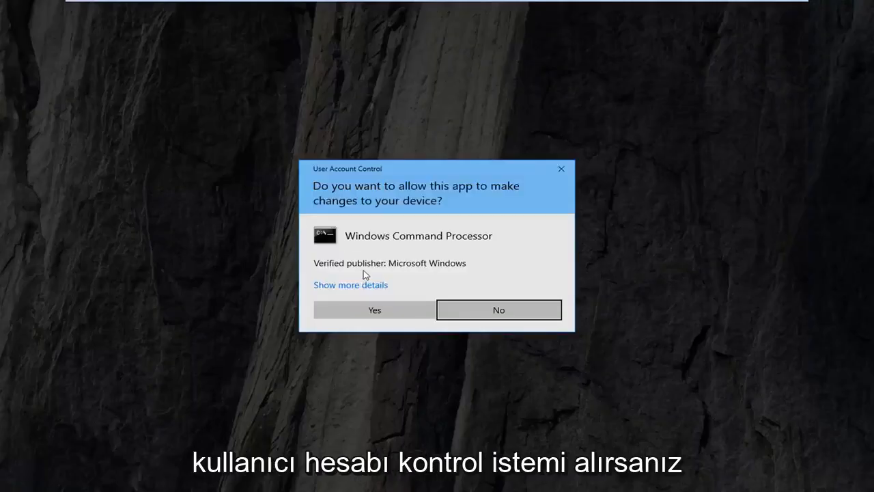
left_click(374, 309)
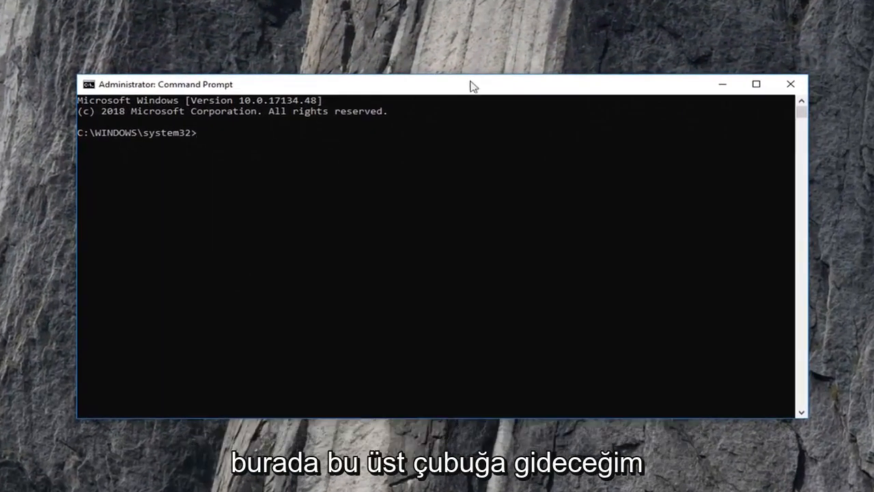
Step: Paste and run rd /s /q C:\$Recycle.bin, then close Command Prompt
right_click(516, 89)
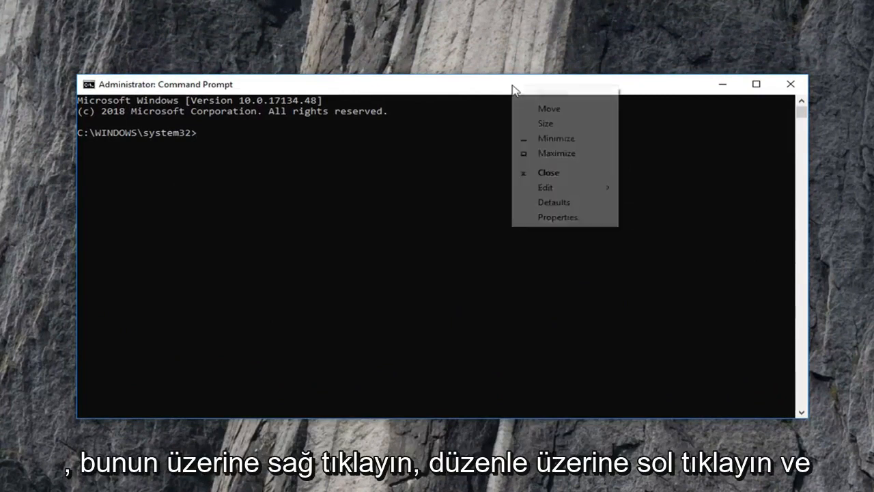
left_click(545, 187)
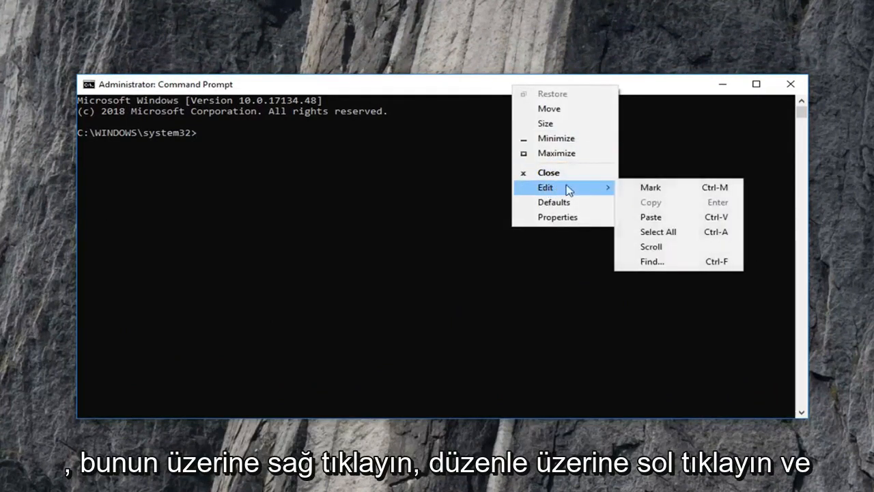
left_click(651, 217)
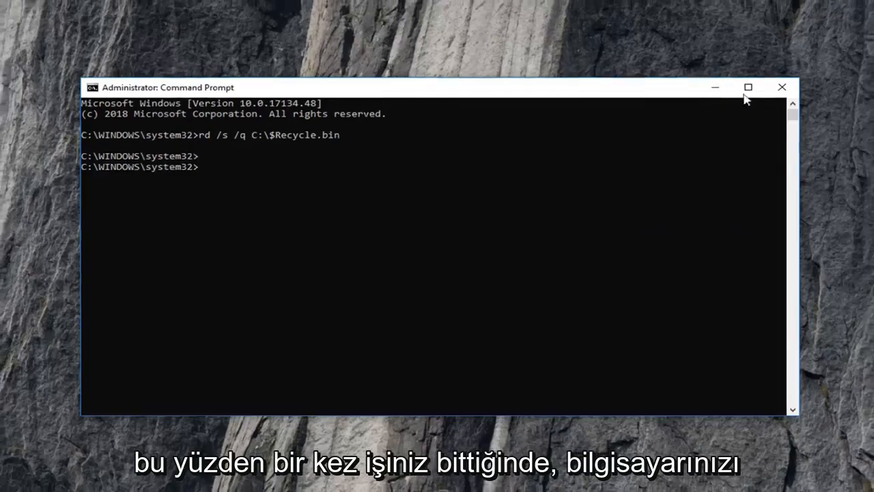
left_click(782, 87)
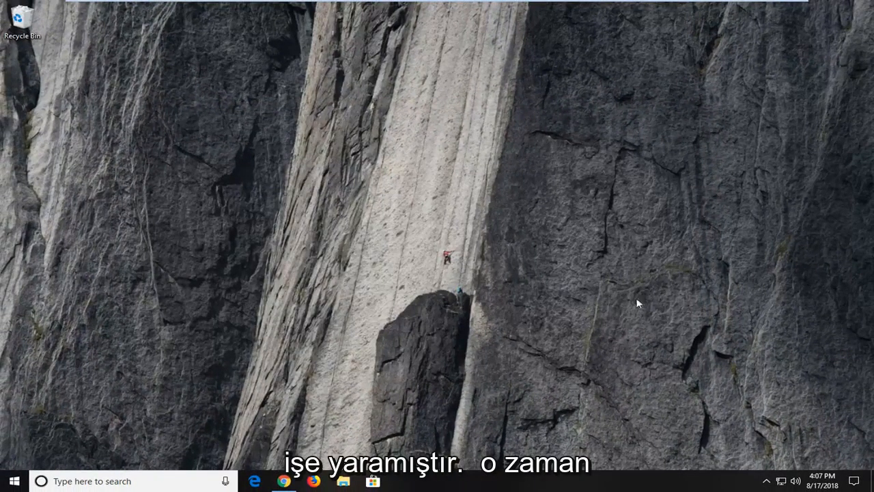
Step: Show protected operating system files via File Explorer Options, then launch File Explorer
left_click(13, 481)
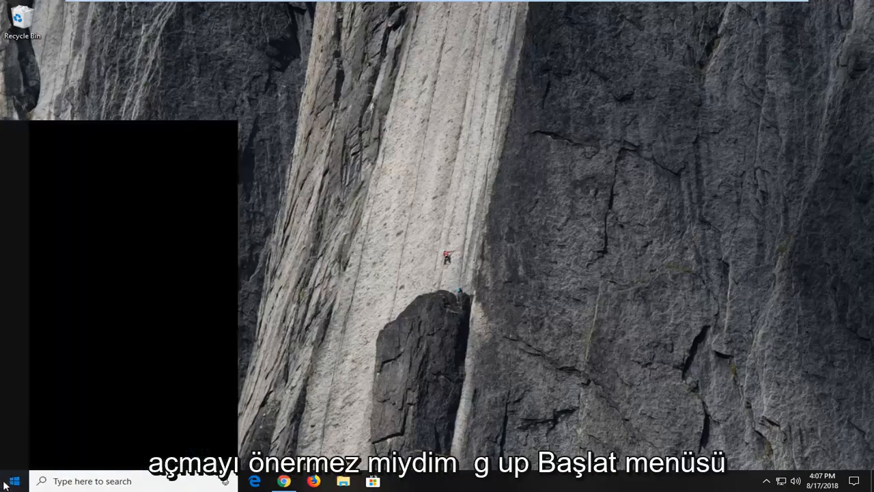
type("folder optio")
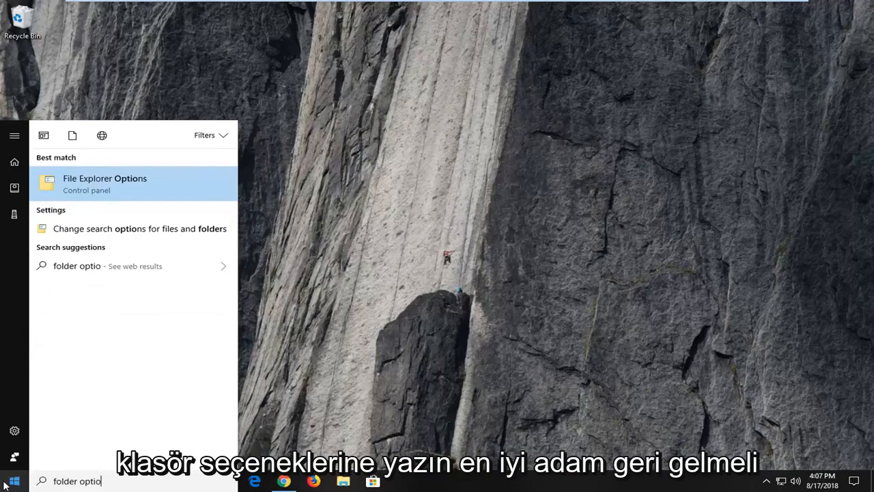
type("ns")
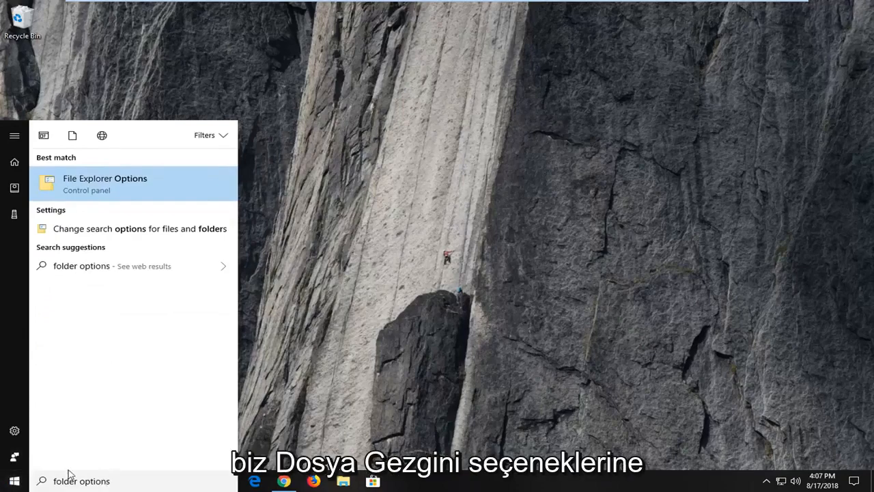
mouse_move(119, 185)
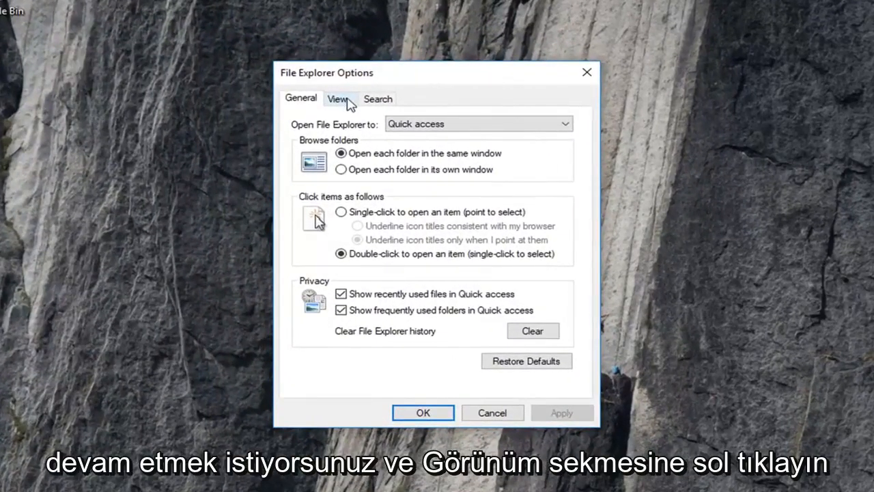
left_click(339, 99)
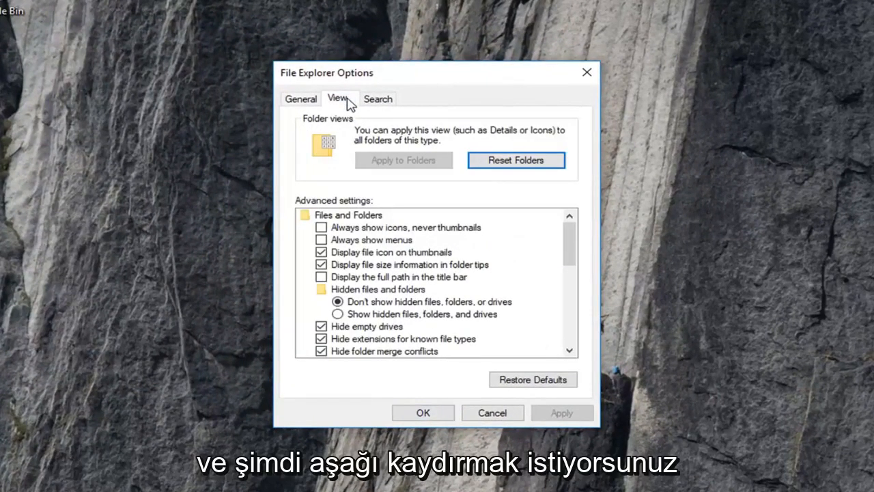
mouse_move(372, 345)
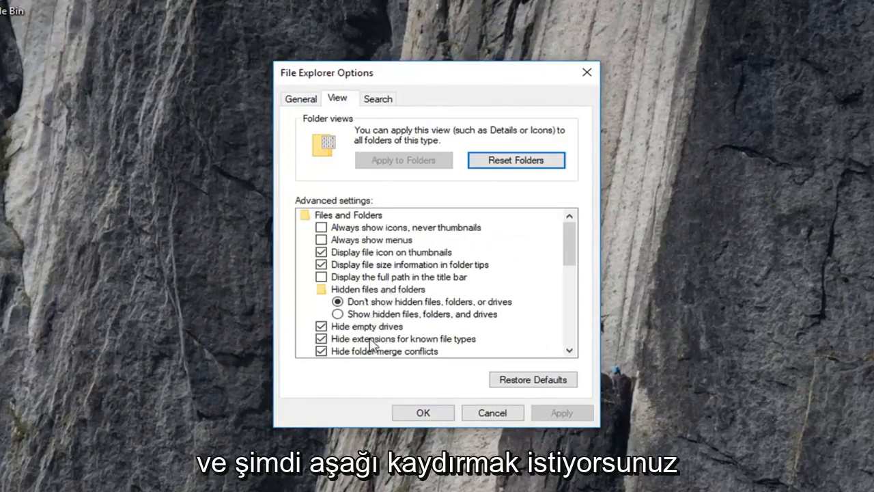
scroll("down", 3)
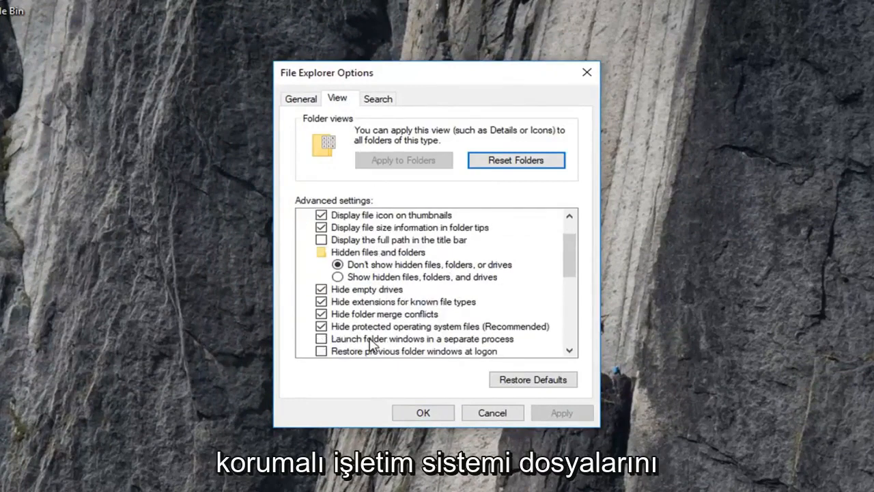
mouse_move(516, 334)
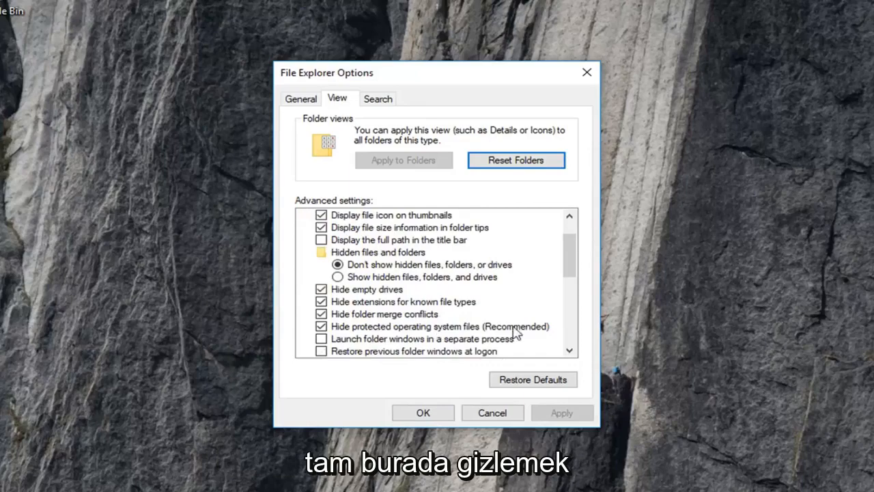
left_click(321, 326)
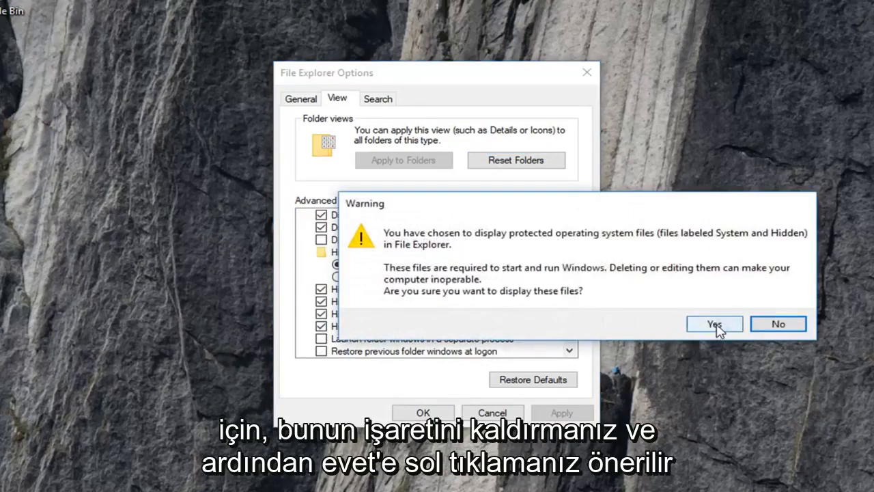
left_click(714, 324)
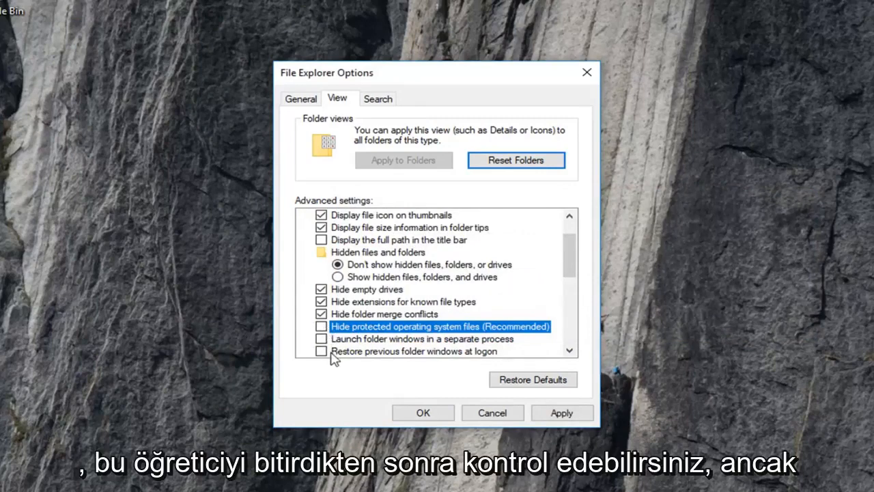
mouse_move(410, 362)
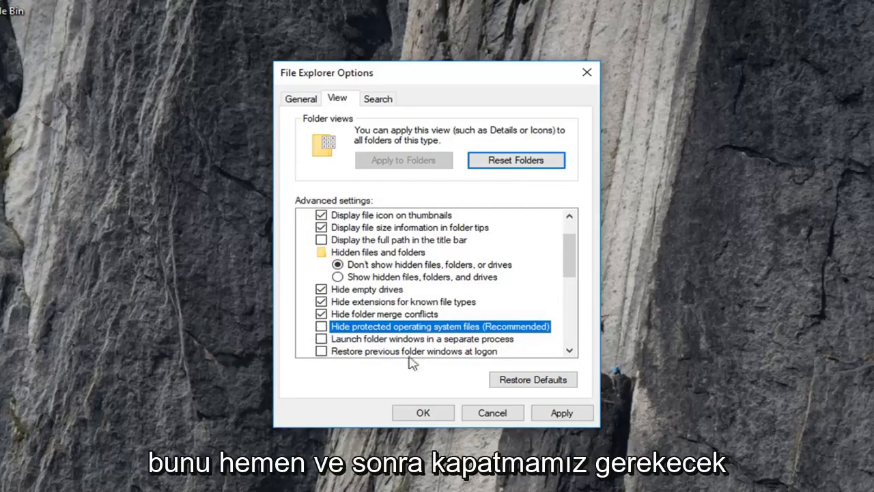
left_click(423, 412)
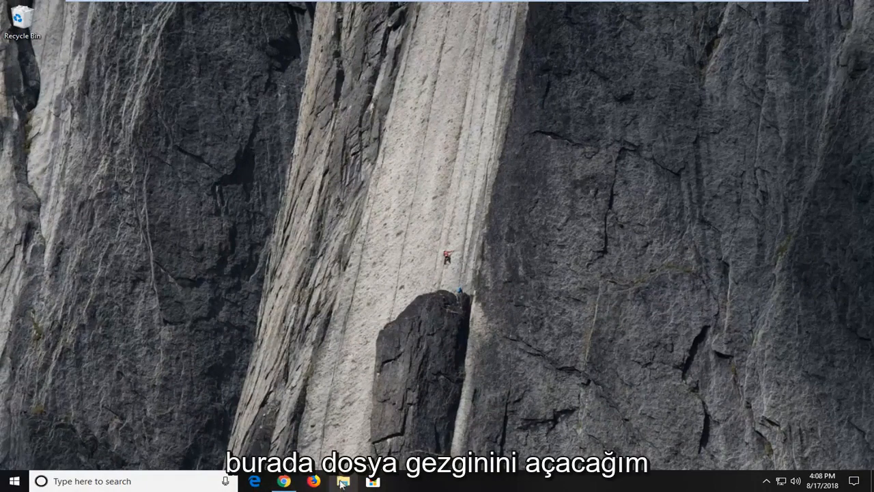
left_click(343, 480)
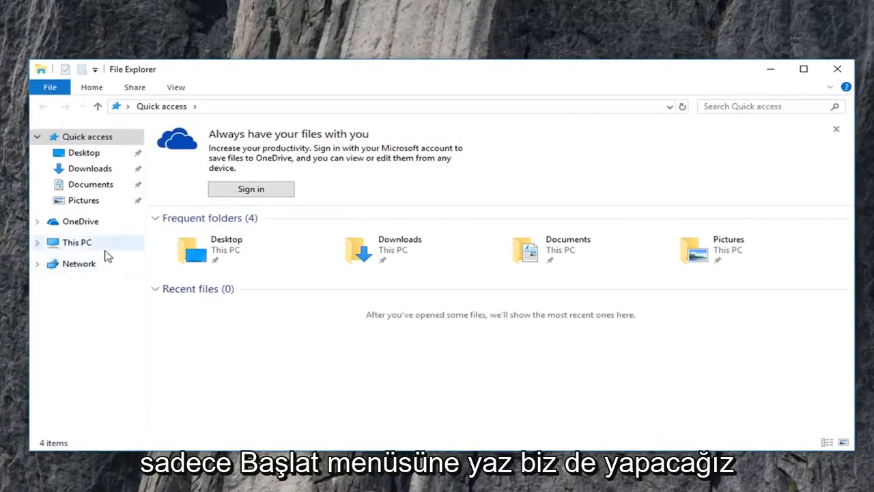
Step: Browse to This PC > Local Disk (C:) and expand the View ribbon tab
left_click(77, 242)
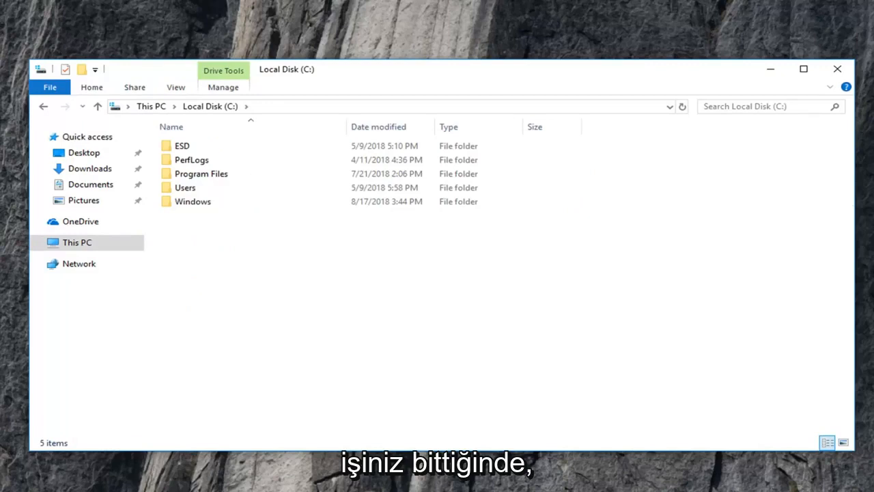
mouse_move(558, 324)
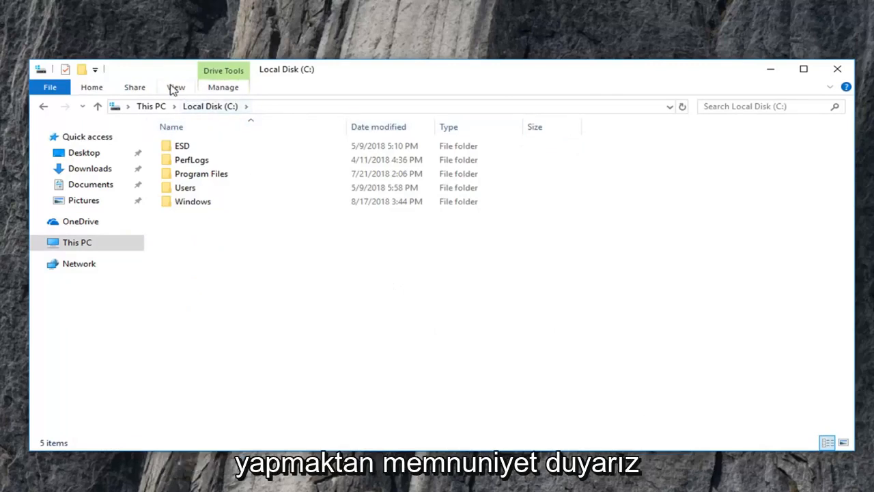
left_click(176, 86)
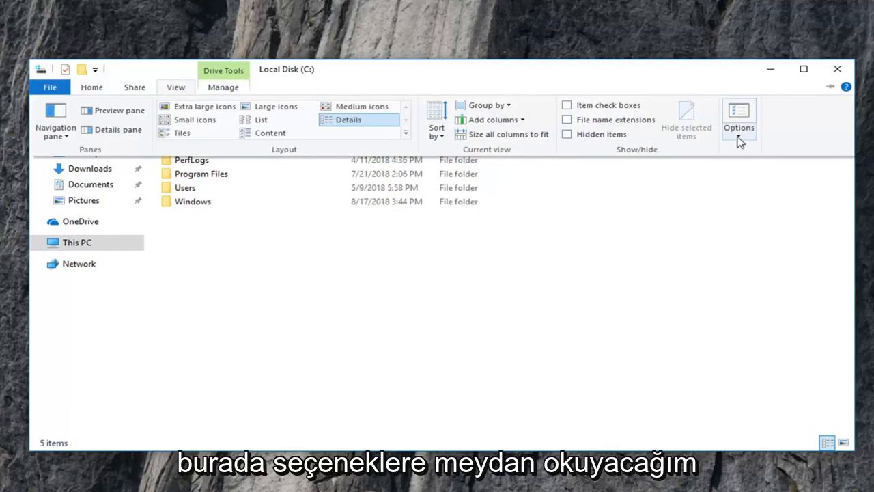
mouse_move(739, 130)
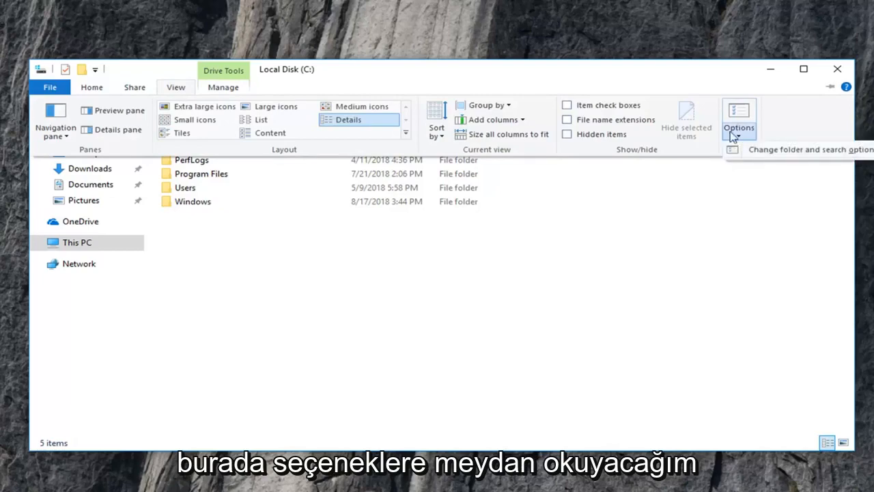
Step: Enable Show hidden files, folders, and drives so $RECYCLE.BIN appears on C:
left_click(739, 116)
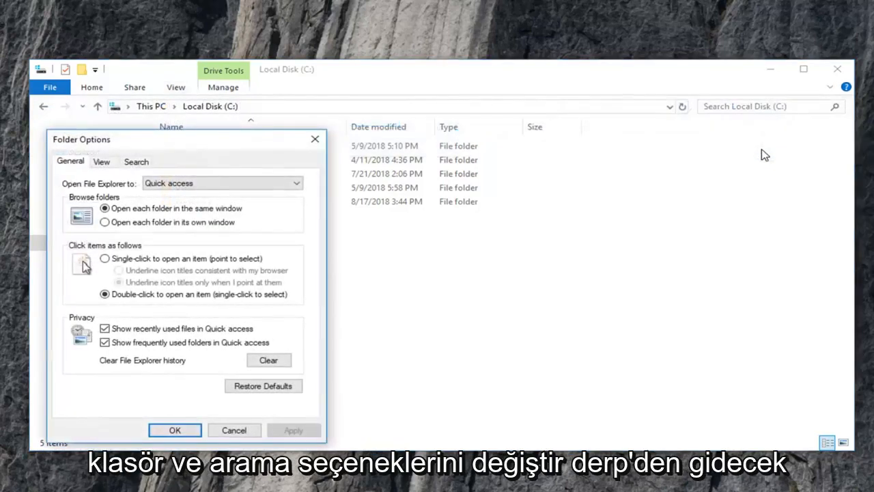
left_click(101, 161)
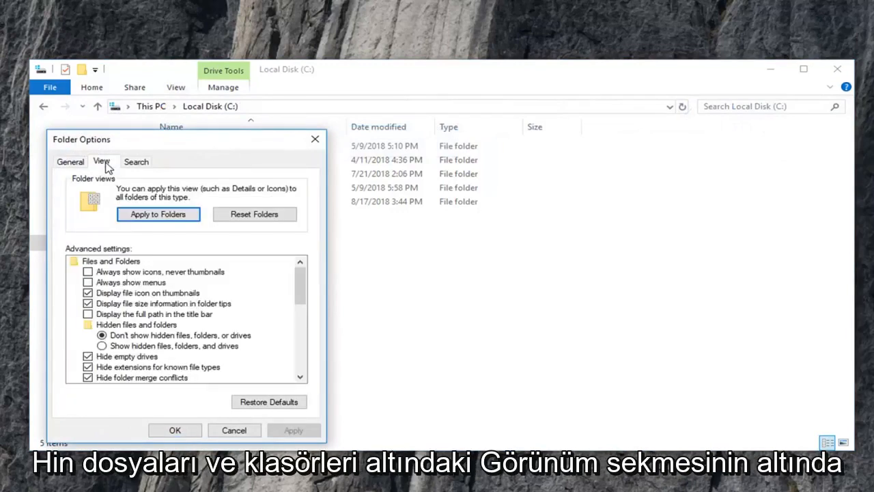
mouse_move(123, 333)
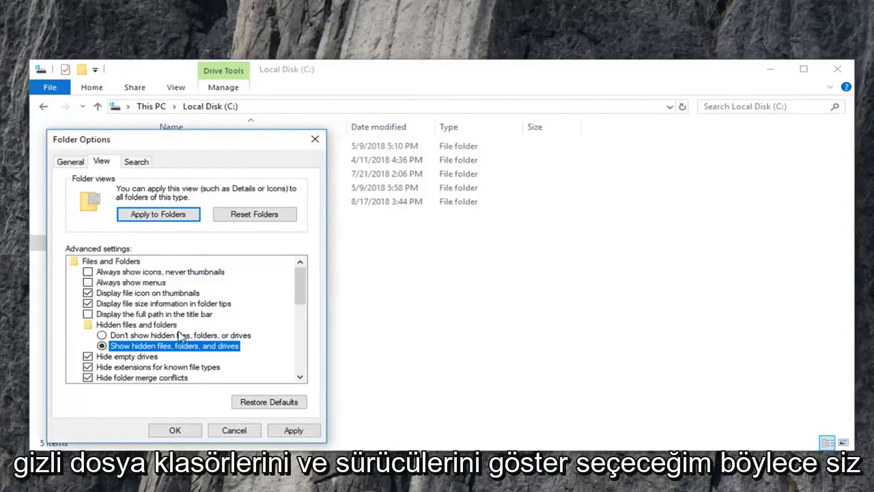
scroll("down", 3)
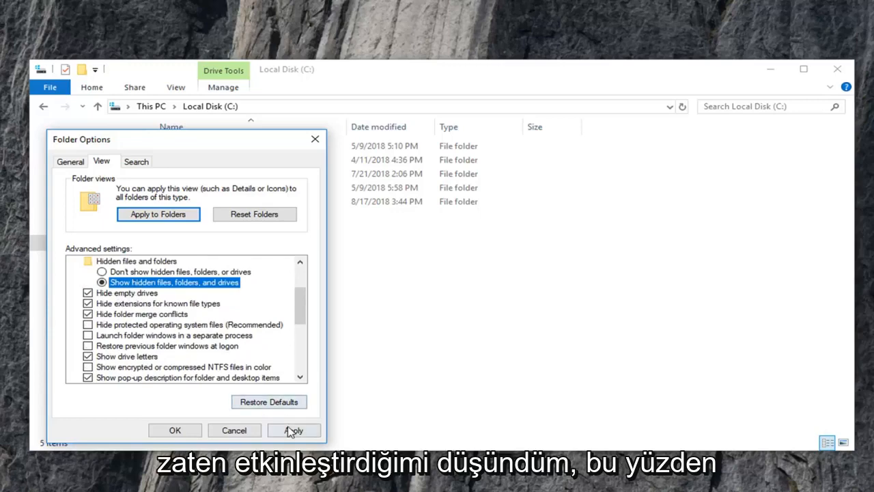
left_click(293, 430)
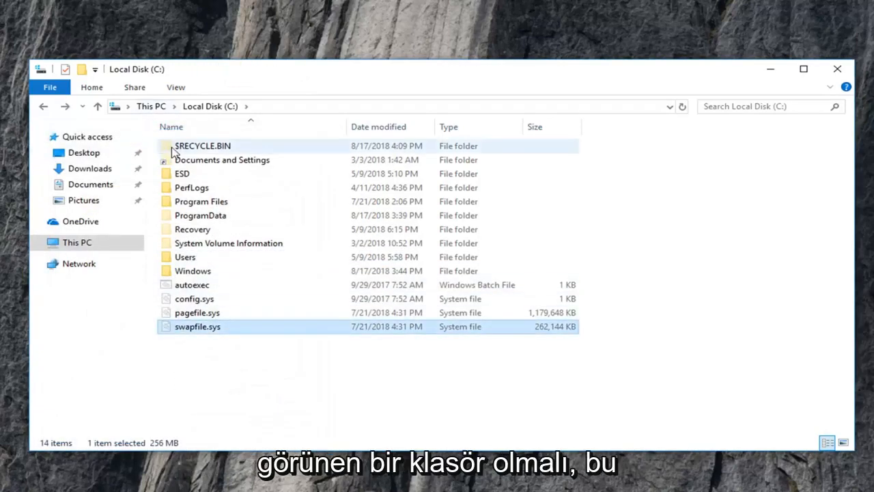
Step: Delete $RECYCLE.BIN from C: and refresh to see it recreated at 4:10 PM
left_click(202, 146)
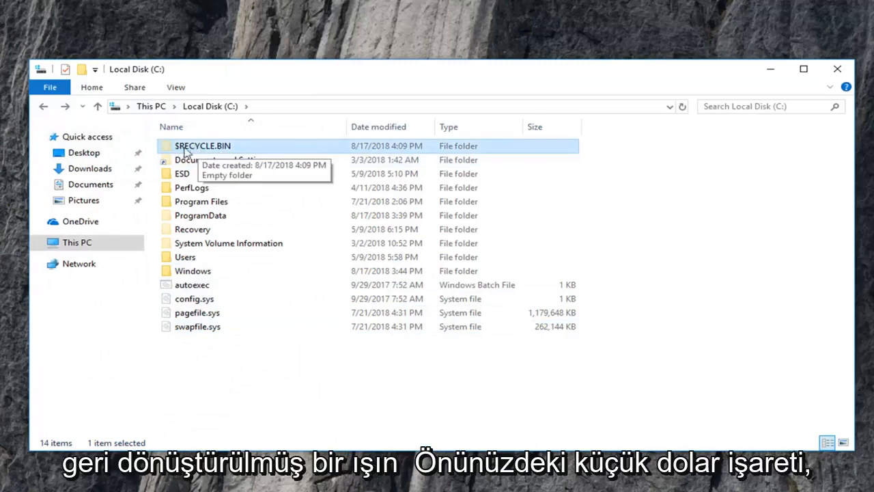
mouse_move(365, 146)
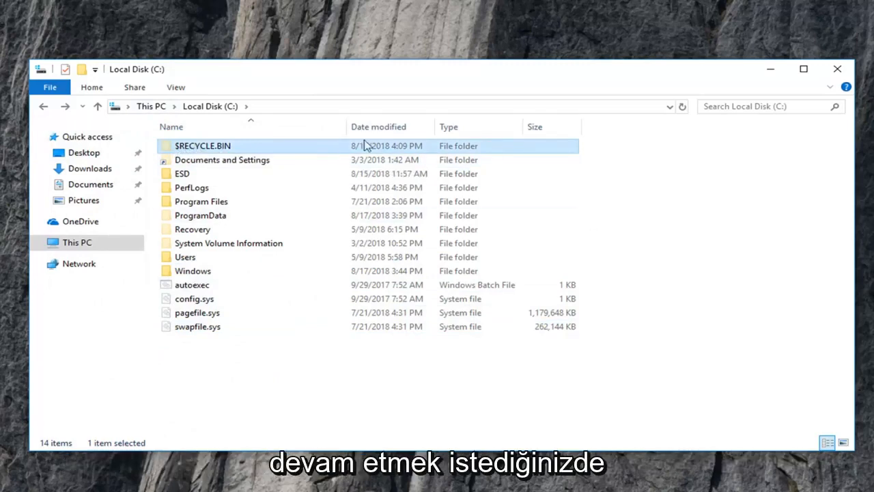
right_click(203, 146)
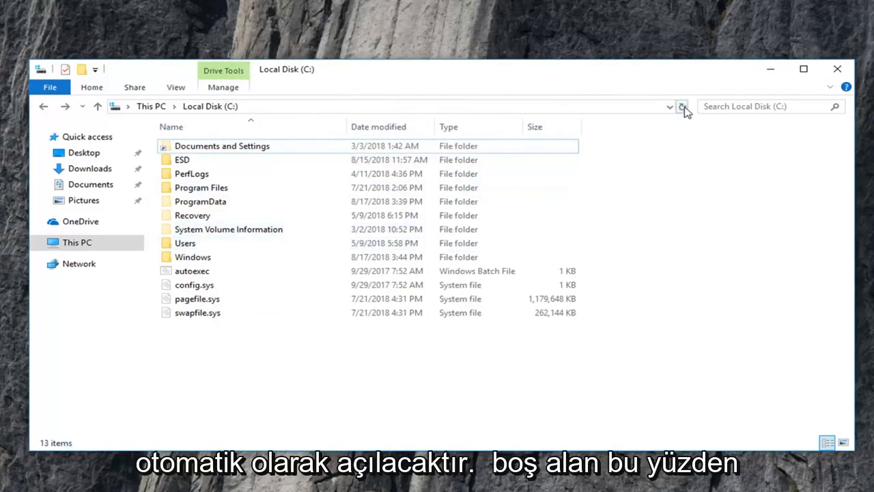
left_click(683, 106)
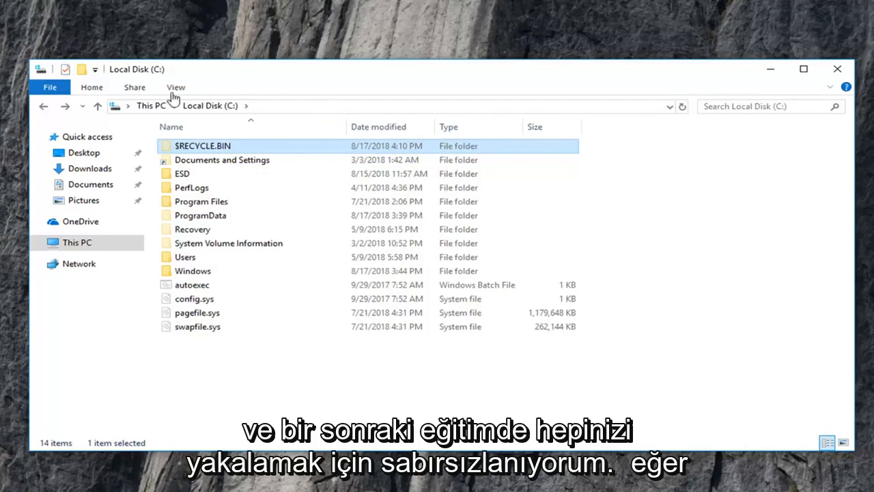
Step: In Folder Options' View tab, select Don't show hidden files, folders, or drives
left_click(176, 86)
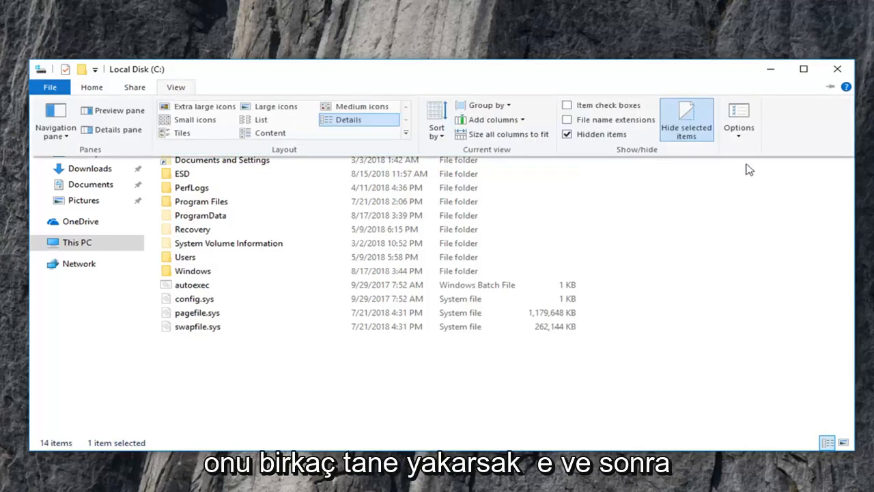
left_click(738, 120)
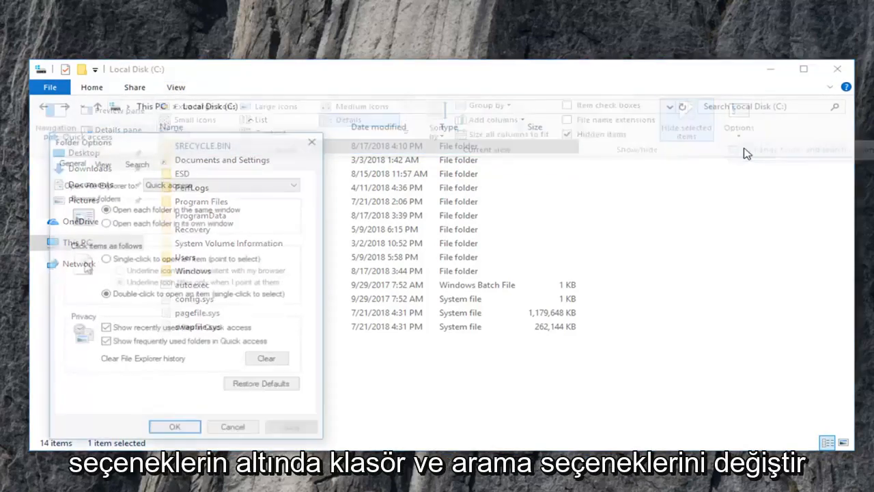
left_click(101, 161)
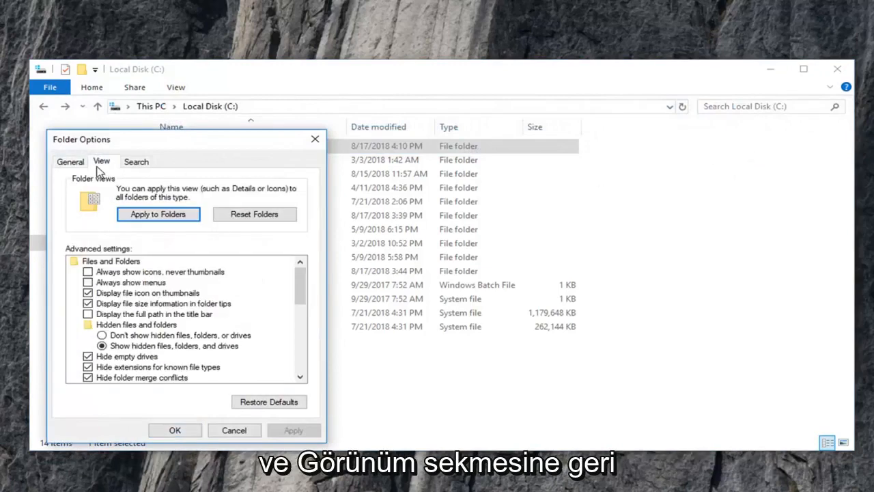
scroll("down", 3)
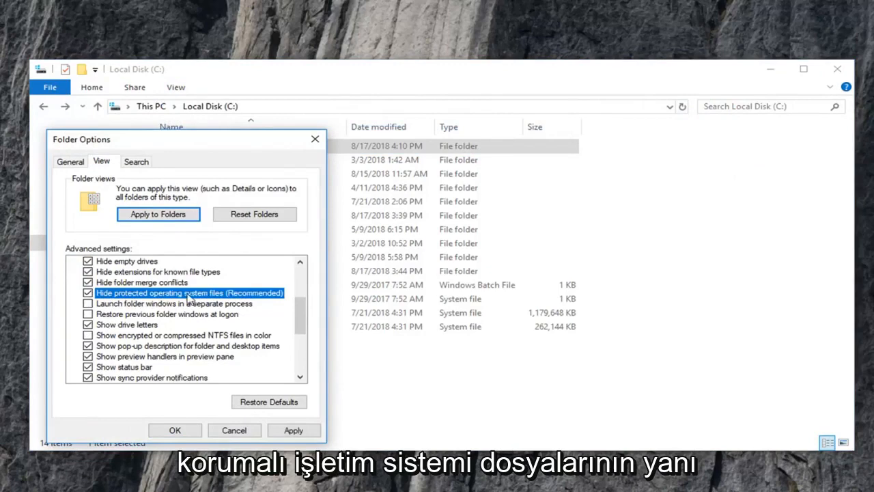
scroll("up", 3)
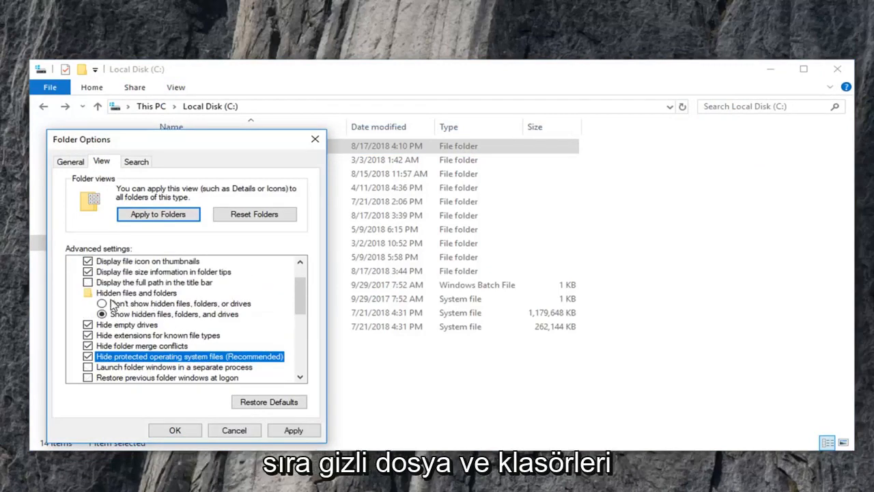
left_click(102, 303)
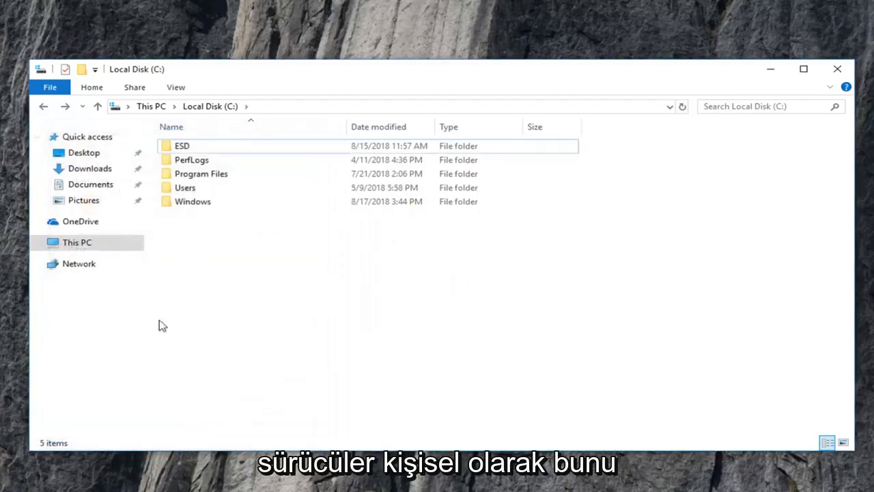
mouse_move(516, 254)
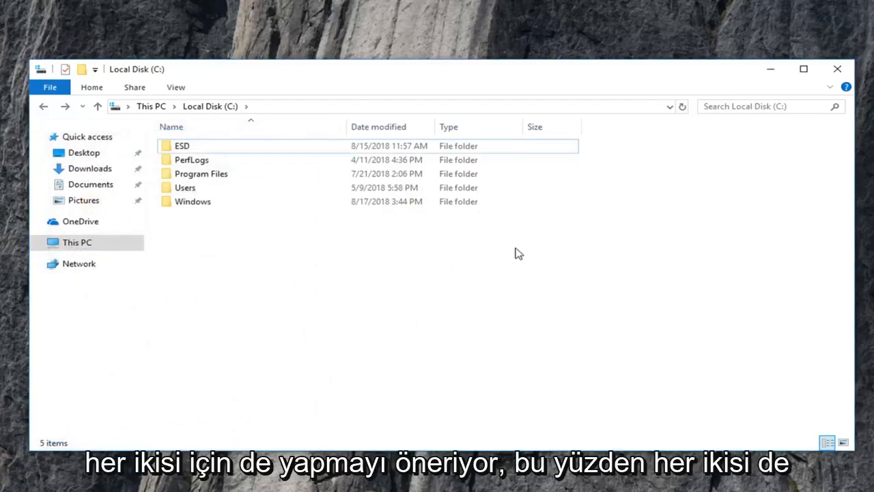